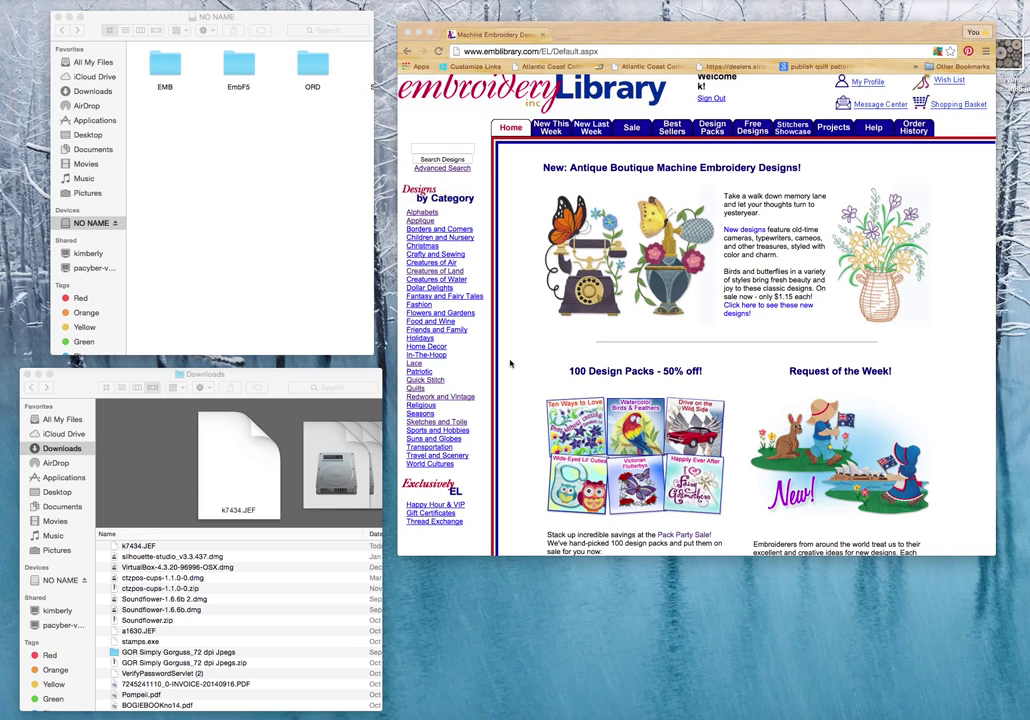
{"action": "mouse_move", "coordinate": [144, 436]}
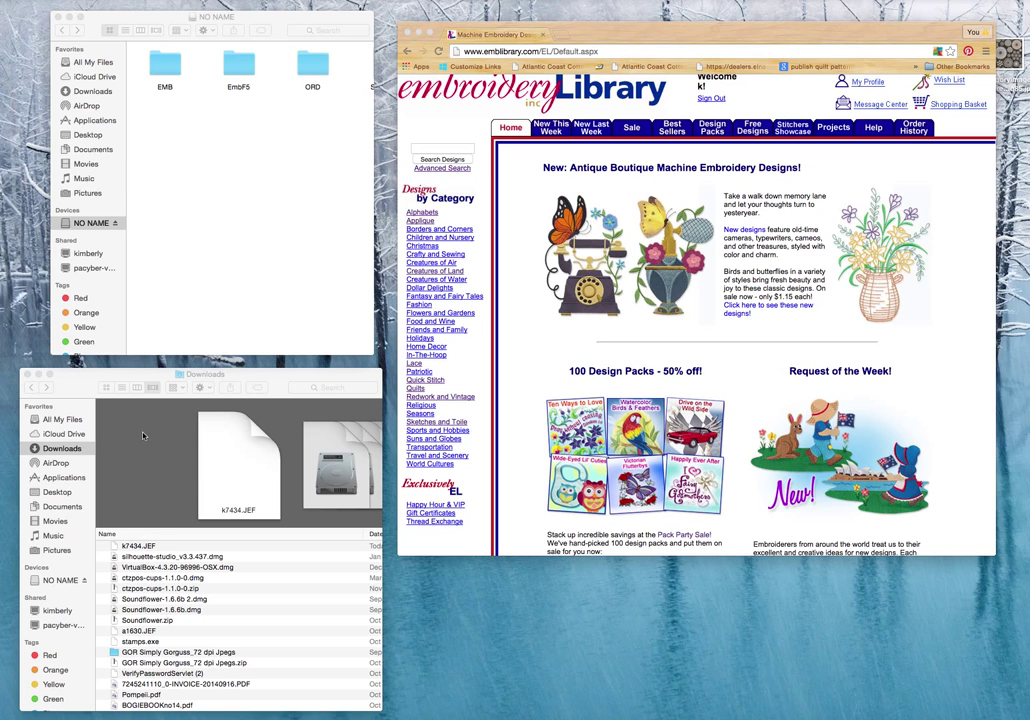
{"action": "mouse_move", "coordinate": [132, 468]}
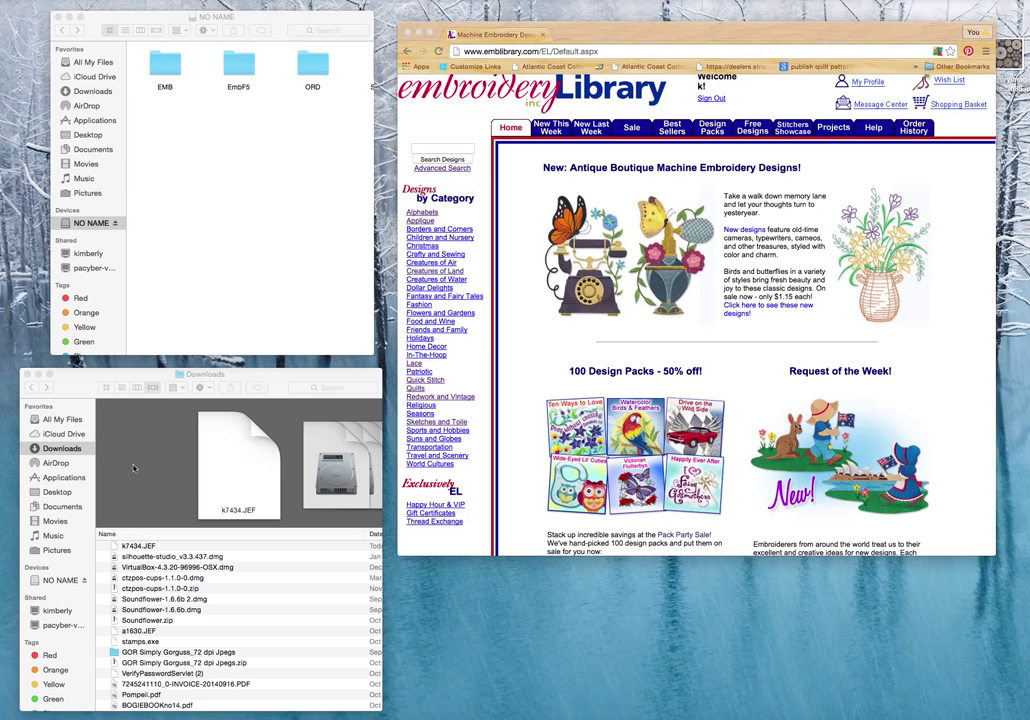
{"action": "mouse_move", "coordinate": [186, 178]}
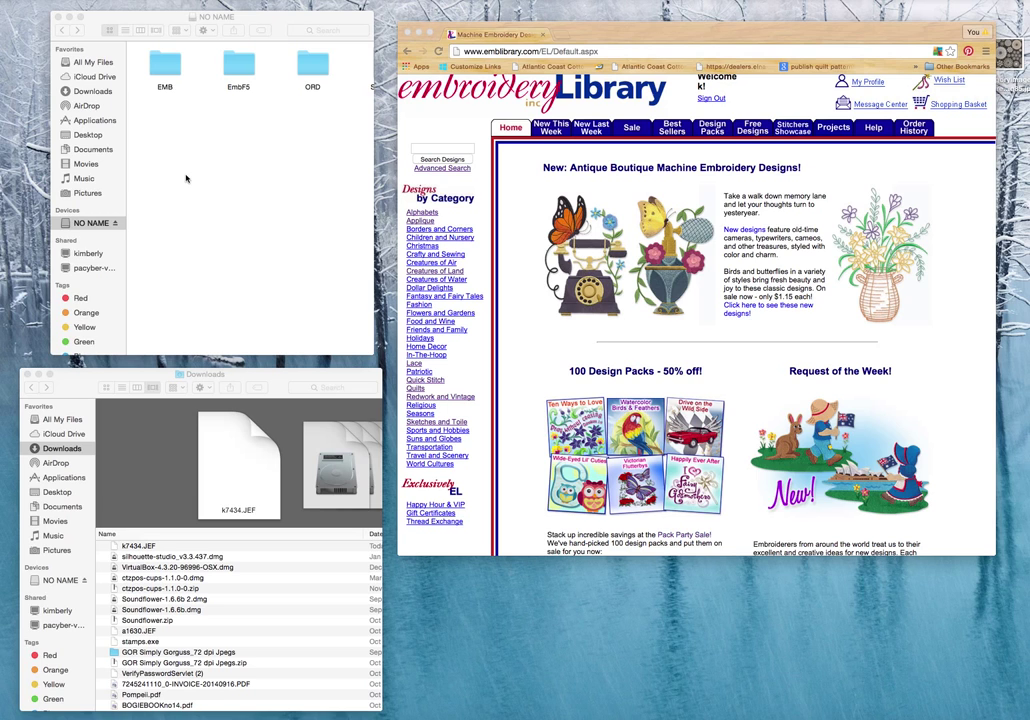
{"action": "mouse_move", "coordinate": [172, 148]}
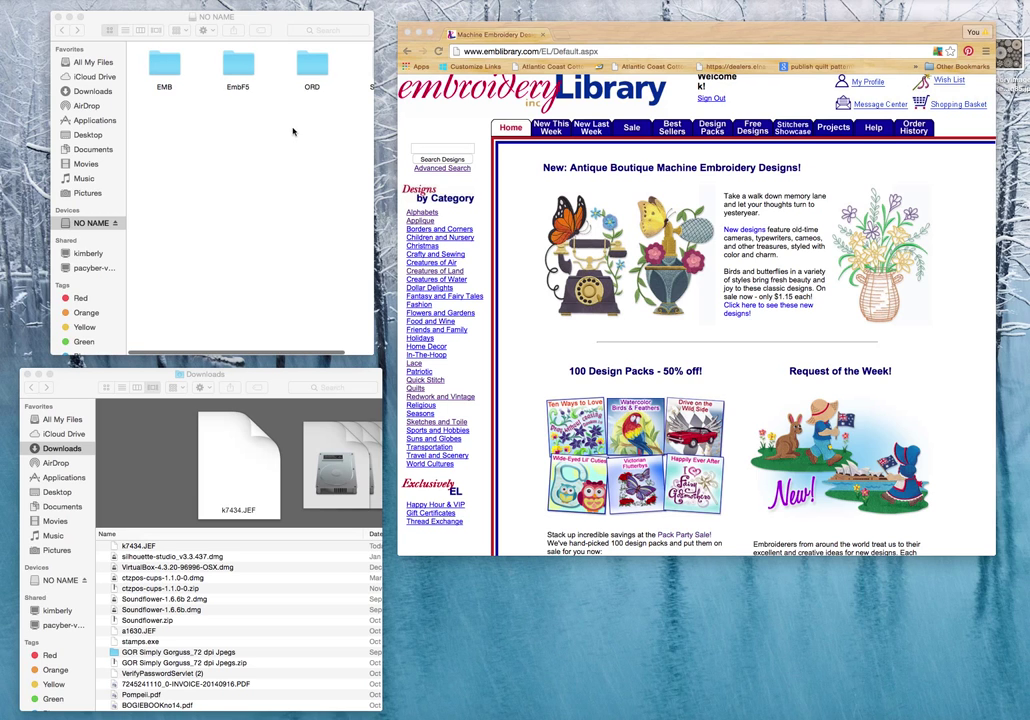
{"action": "mouse_move", "coordinate": [338, 72]}
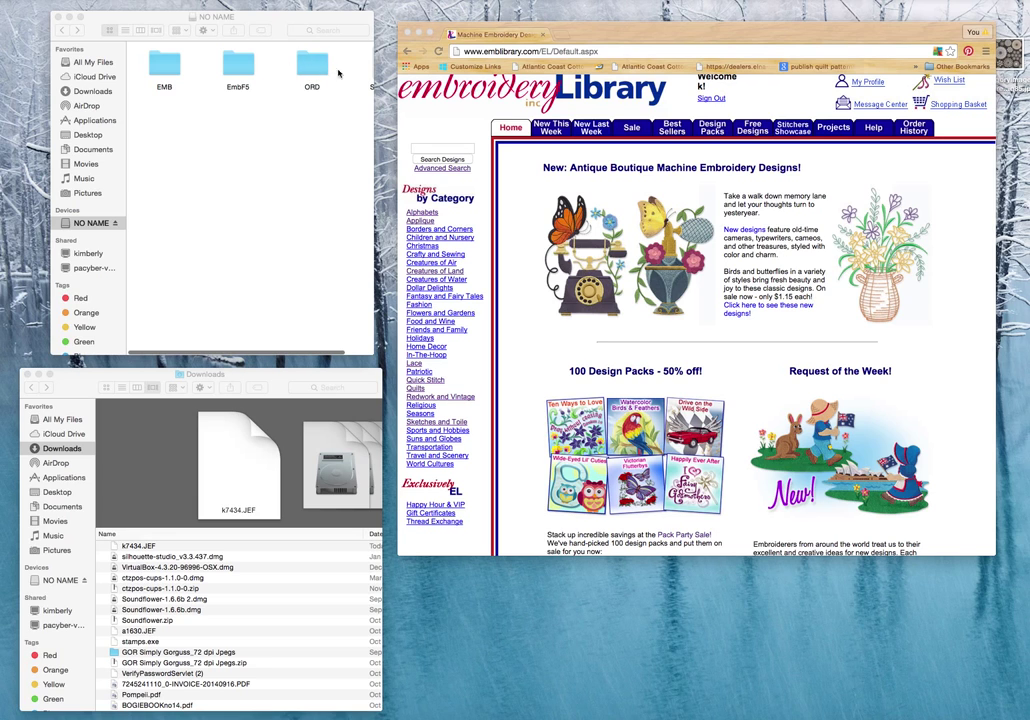
{"action": "mouse_move", "coordinate": [218, 106]}
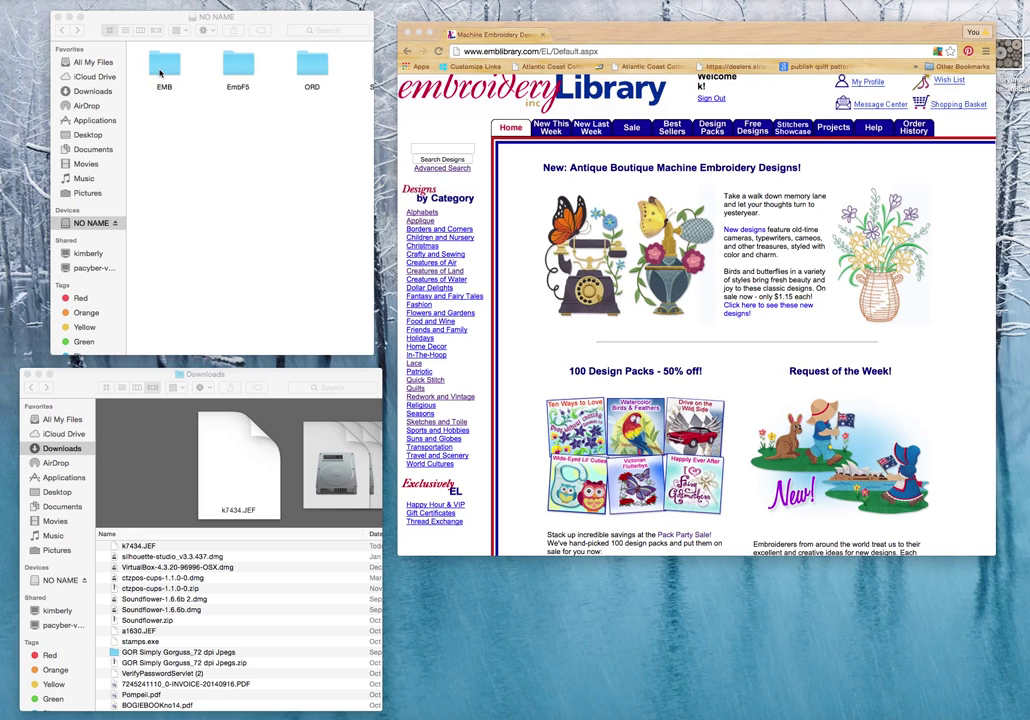
{"action": "mouse_move", "coordinate": [536, 188]}
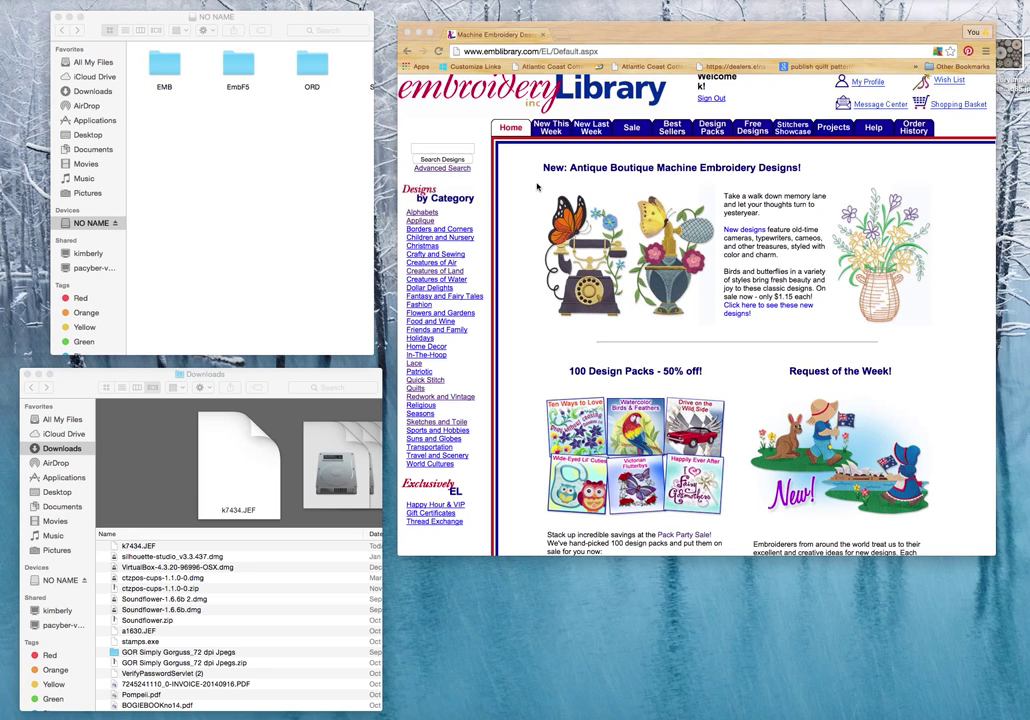
{"action": "mouse_move", "coordinate": [624, 190]}
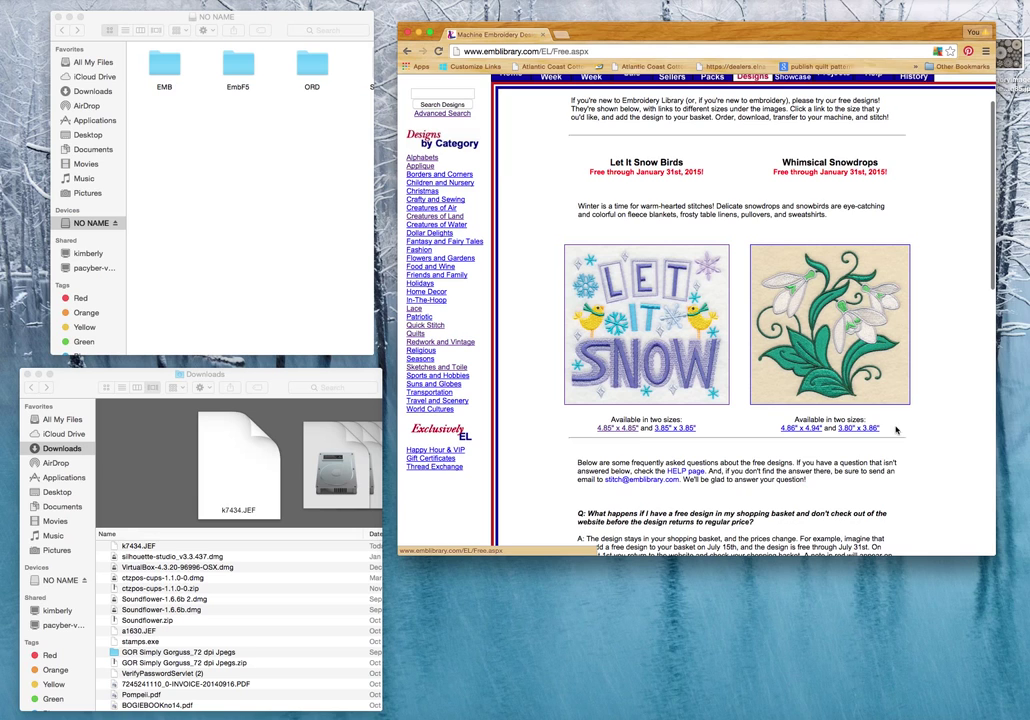
{"action": "mouse_move", "coordinate": [872, 412]}
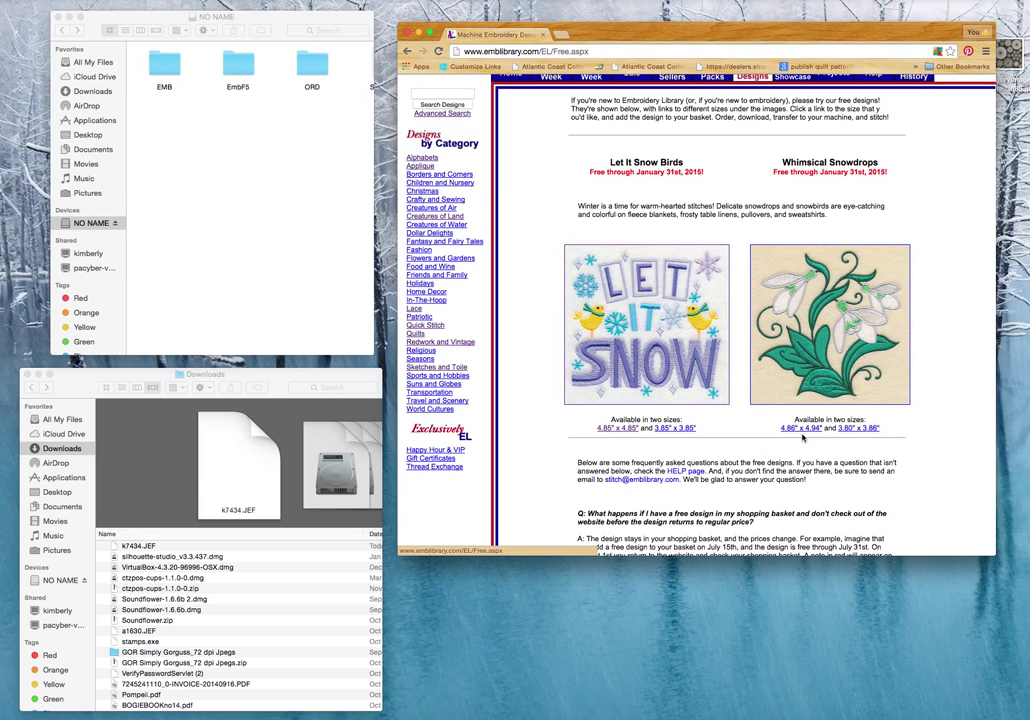
{"action": "mouse_move", "coordinate": [840, 444]}
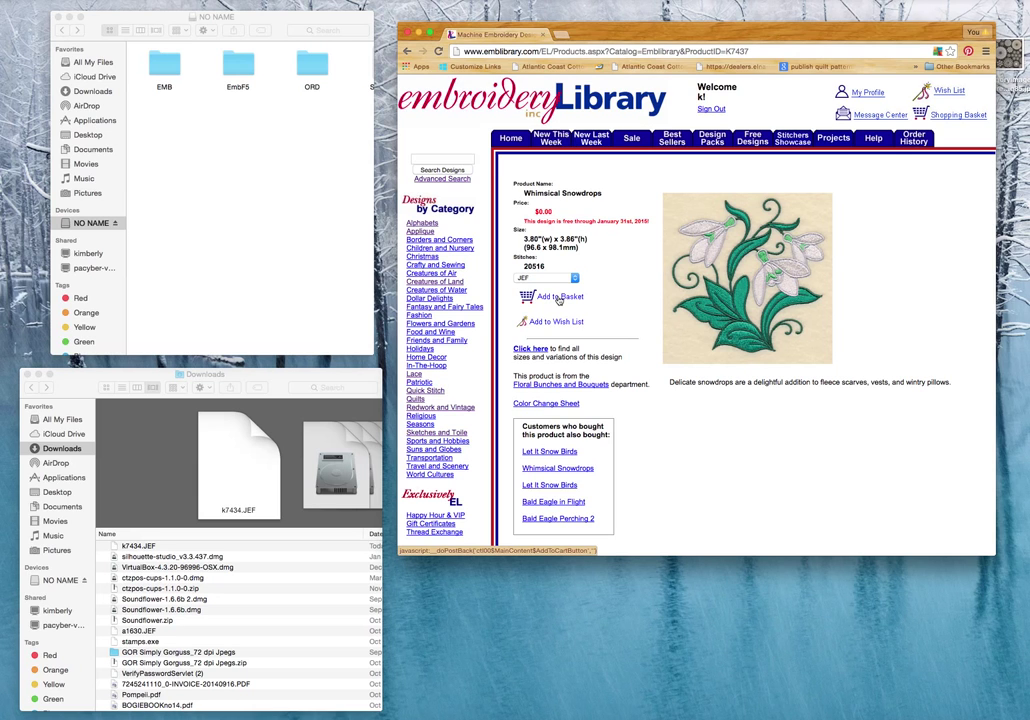
- Add the free Whimsical Snowdrops design to the basket and complete the checkout to its order receipt
{"action": "left_click", "coordinate": [558, 296]}
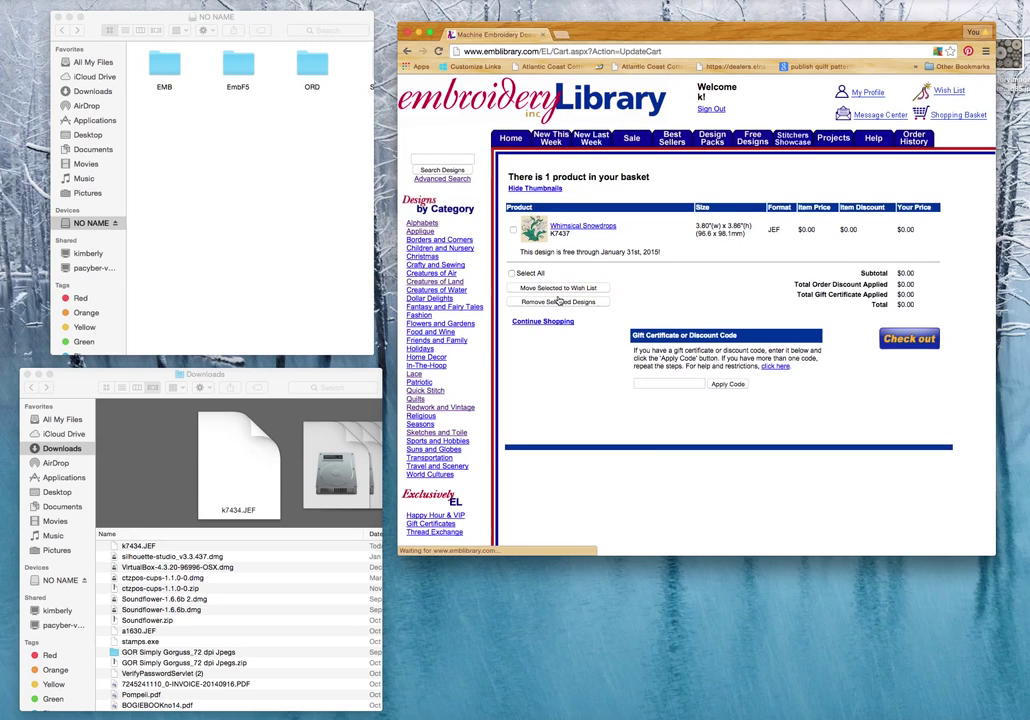
{"action": "left_click", "coordinate": [908, 338]}
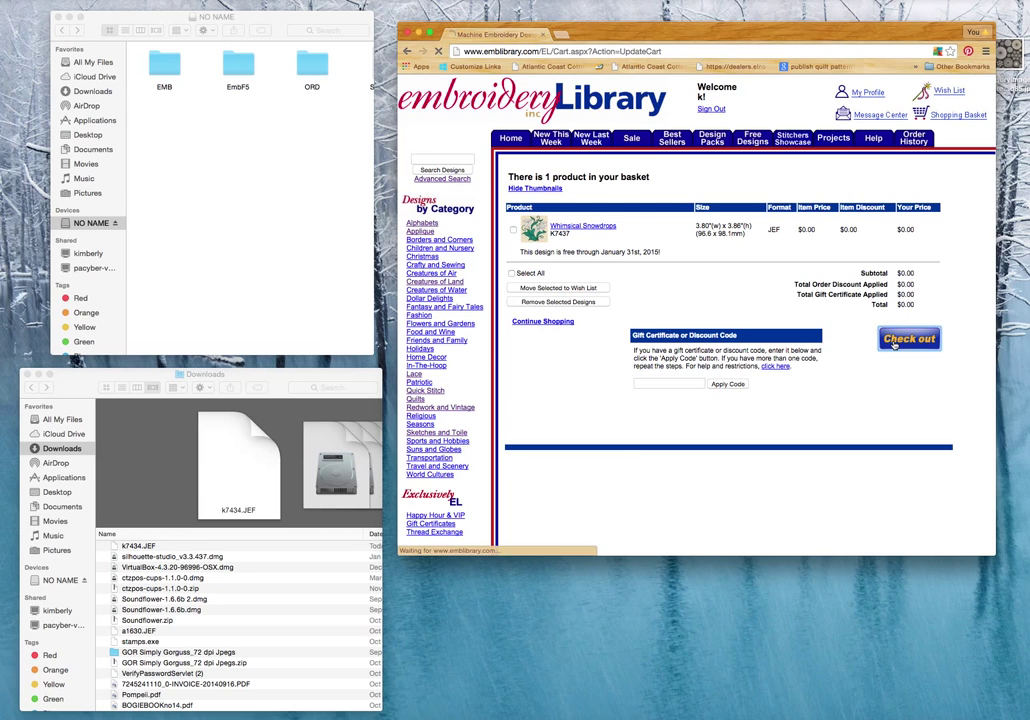
{"action": "left_click", "coordinate": [908, 338]}
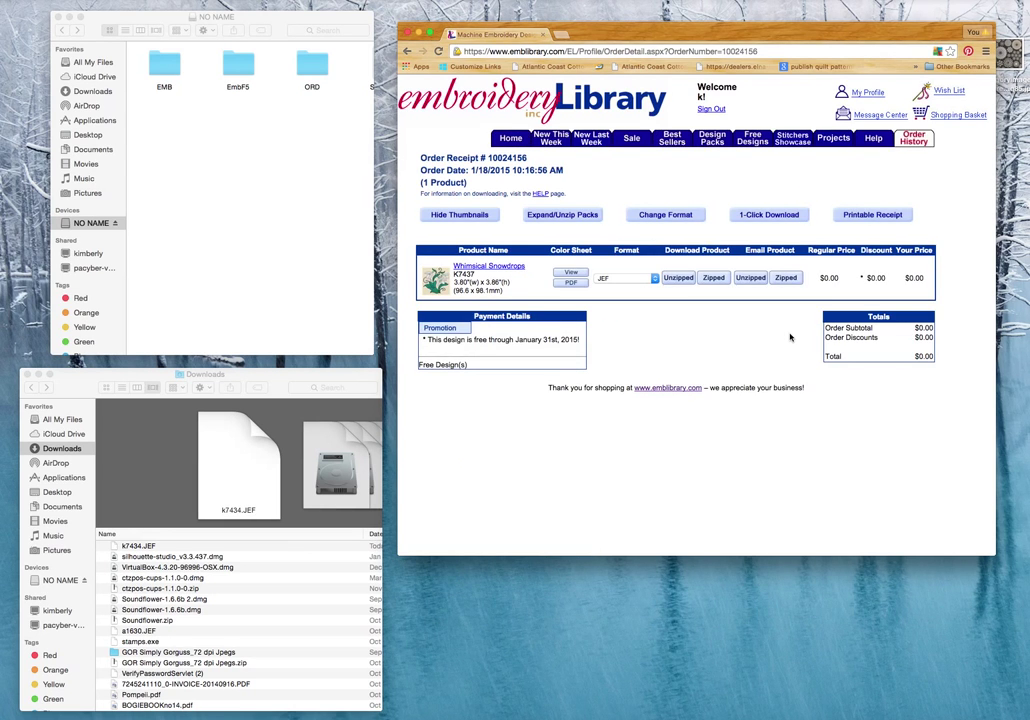
{"action": "mouse_move", "coordinate": [726, 304]}
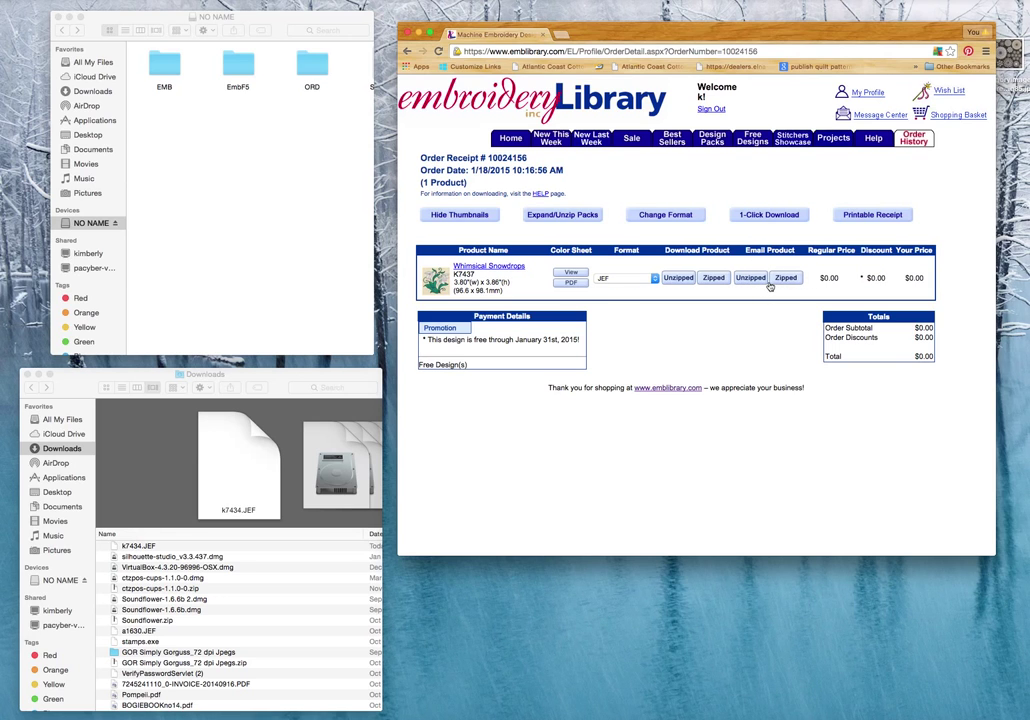
{"action": "mouse_move", "coordinate": [668, 284]}
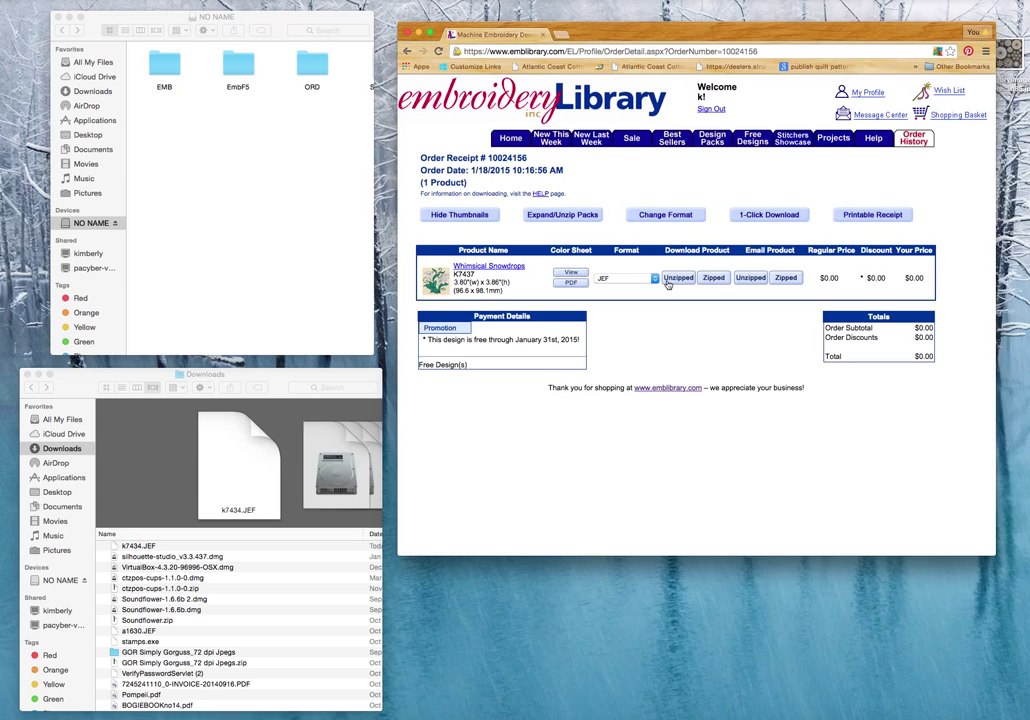
{"action": "mouse_move", "coordinate": [644, 296]}
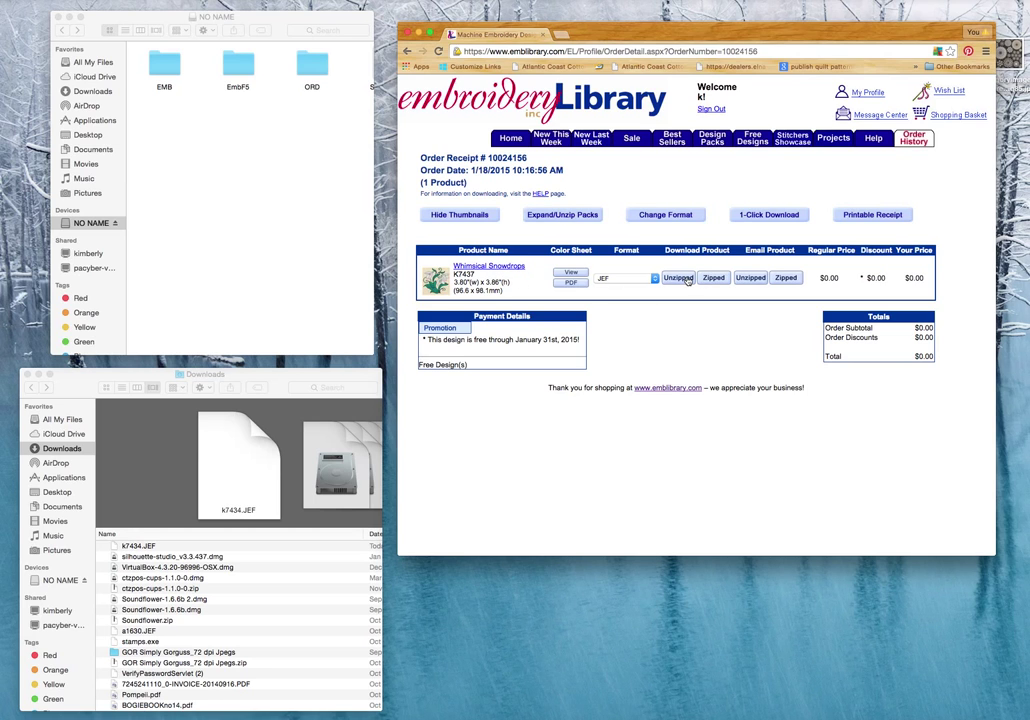
- Download the unzipped JEF version so 47437.JEF lands in the Downloads folder
{"action": "left_click", "coordinate": [680, 278]}
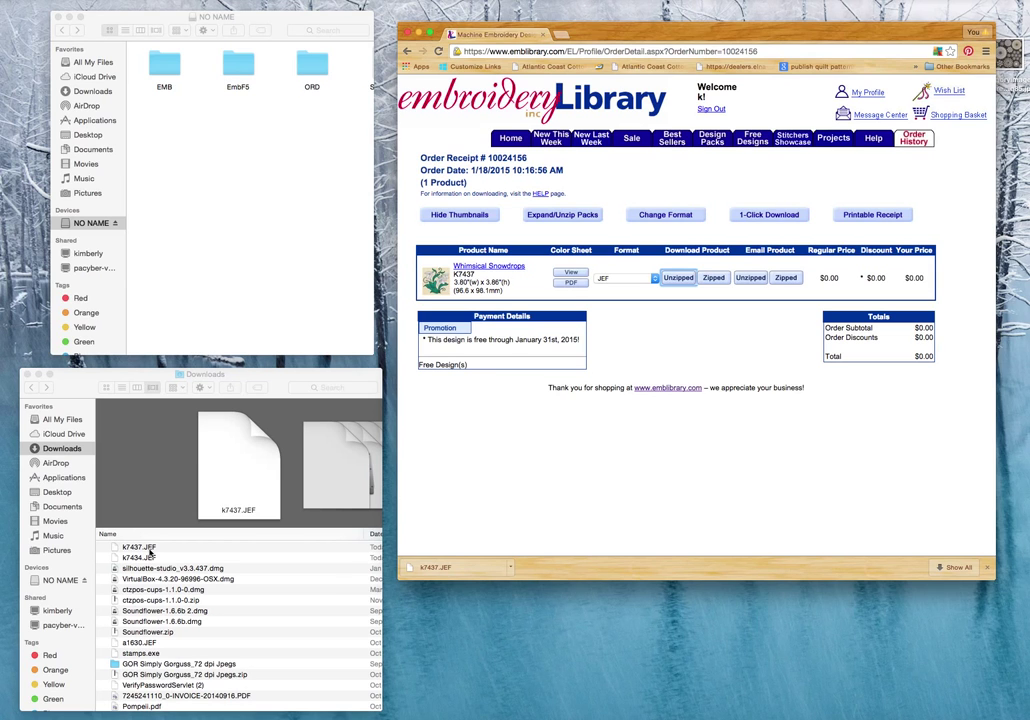
{"action": "left_click", "coordinate": [138, 548]}
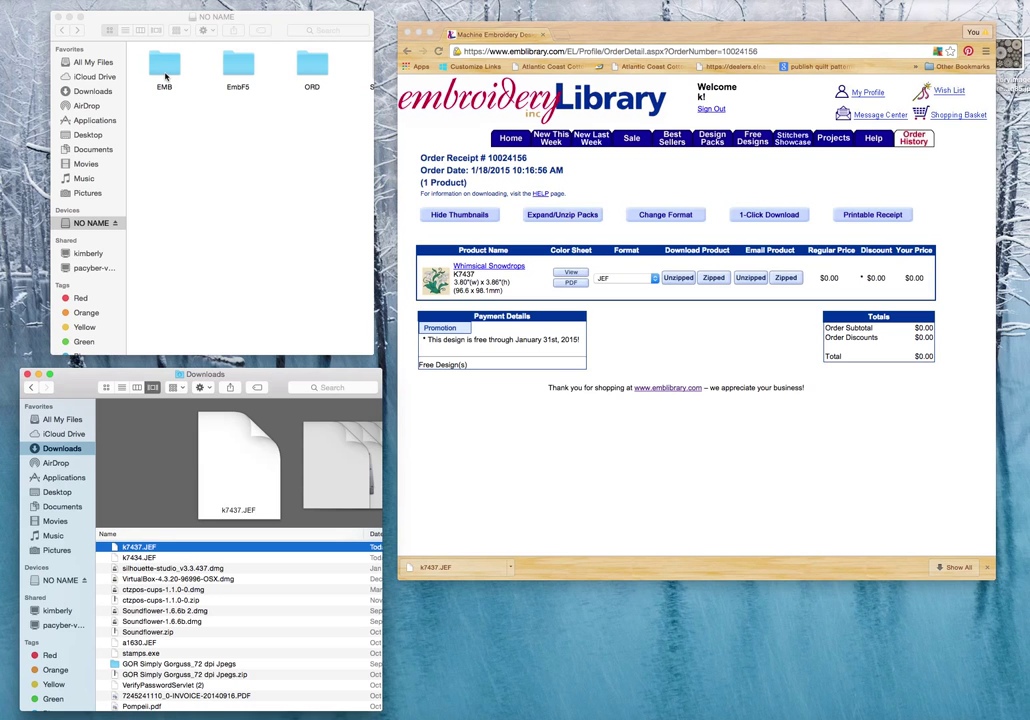
- Navigate into the nested EMB folder inside EMB on the NO NAME USB stick
{"action": "left_click", "coordinate": [164, 68]}
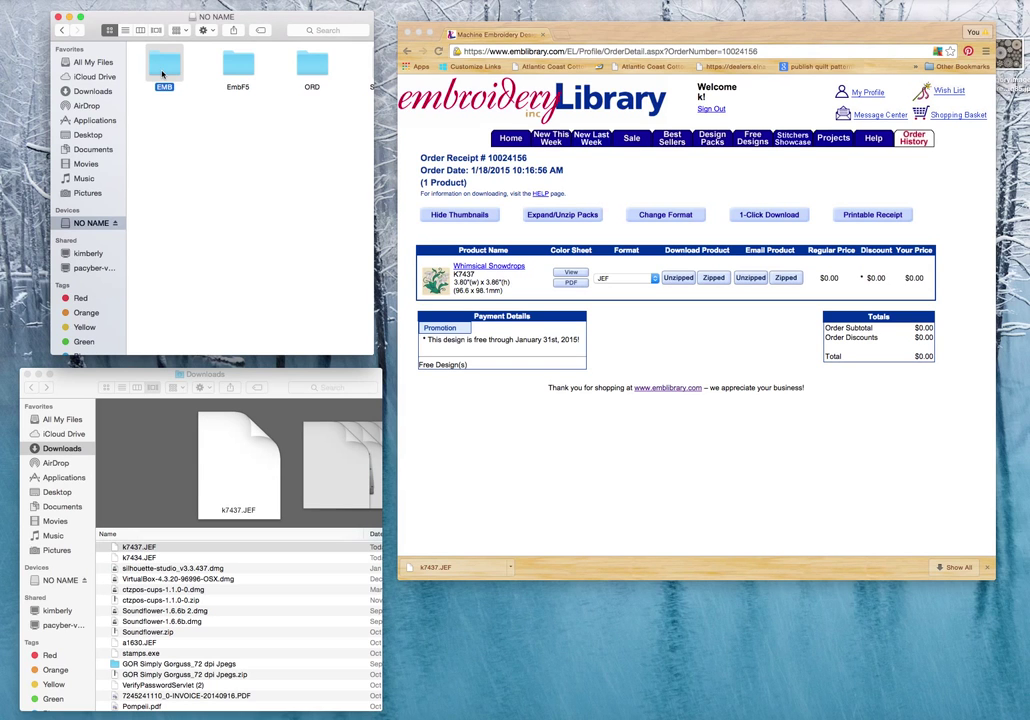
{"action": "double_click", "coordinate": [164, 62]}
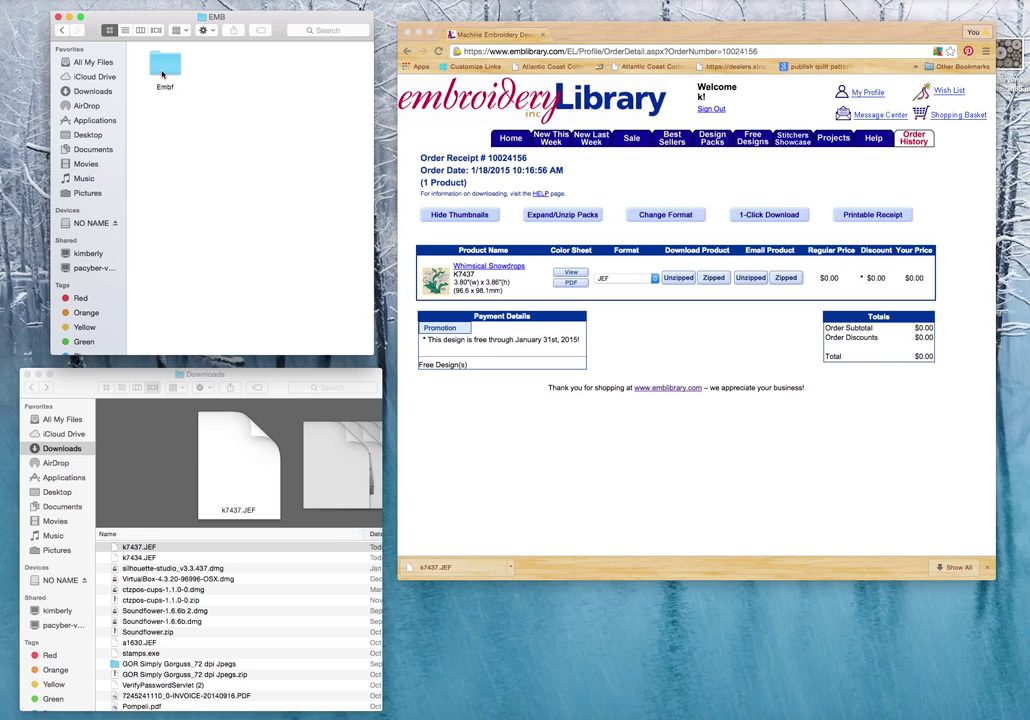
{"action": "double_click", "coordinate": [164, 64]}
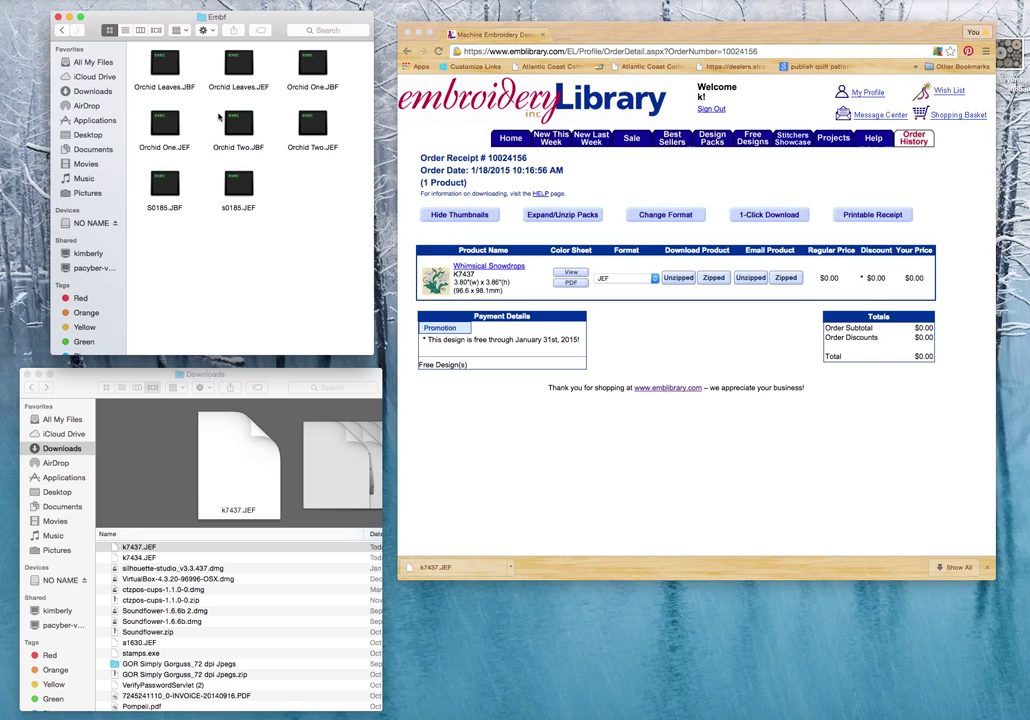
- Copy 47437.JEF from Downloads into both the nested and outer EMB folders, then verify the nested one
{"action": "left_click", "coordinate": [140, 546]}
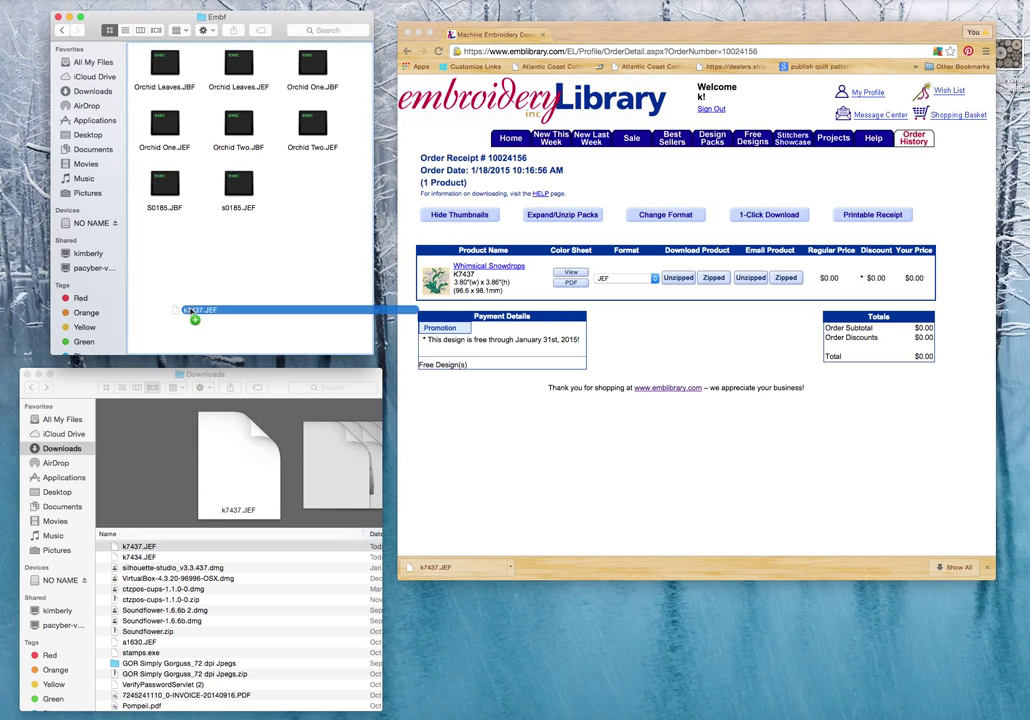
{"action": "left_click_drag", "start_coordinate": [196, 310], "coordinate": [184, 200]}
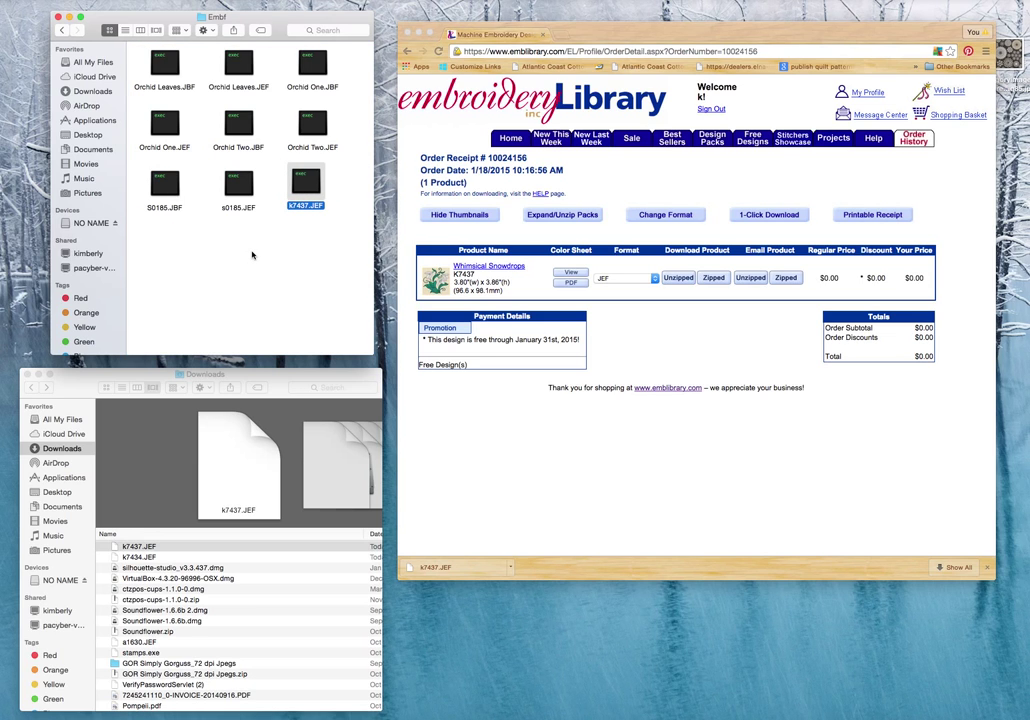
{"action": "left_click", "coordinate": [60, 30]}
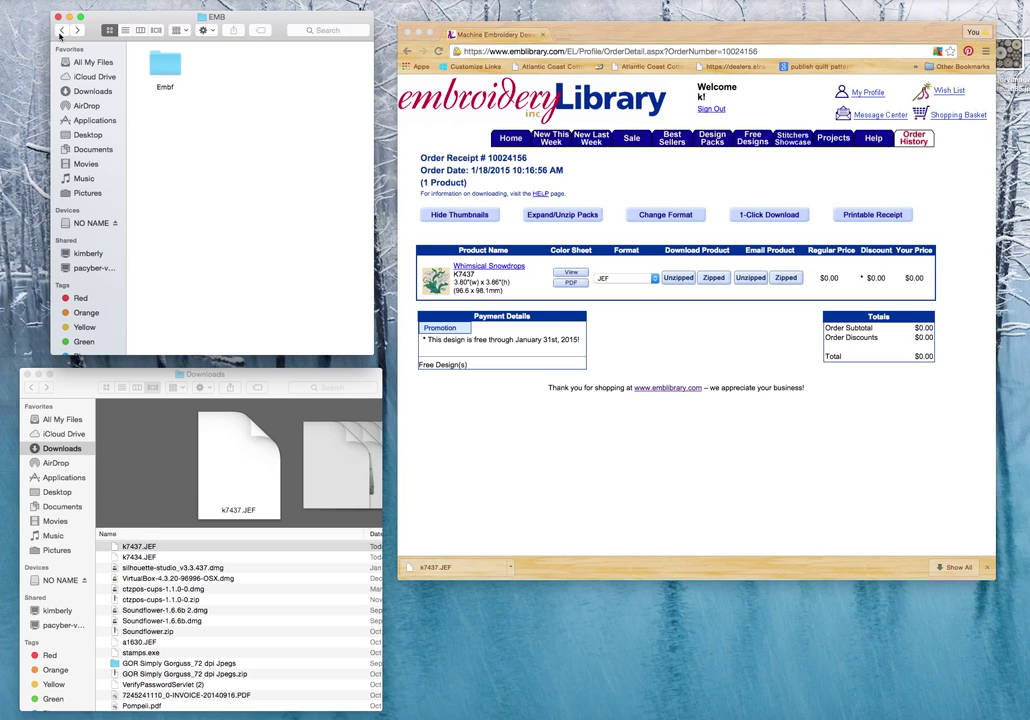
{"action": "mouse_move", "coordinate": [236, 72]}
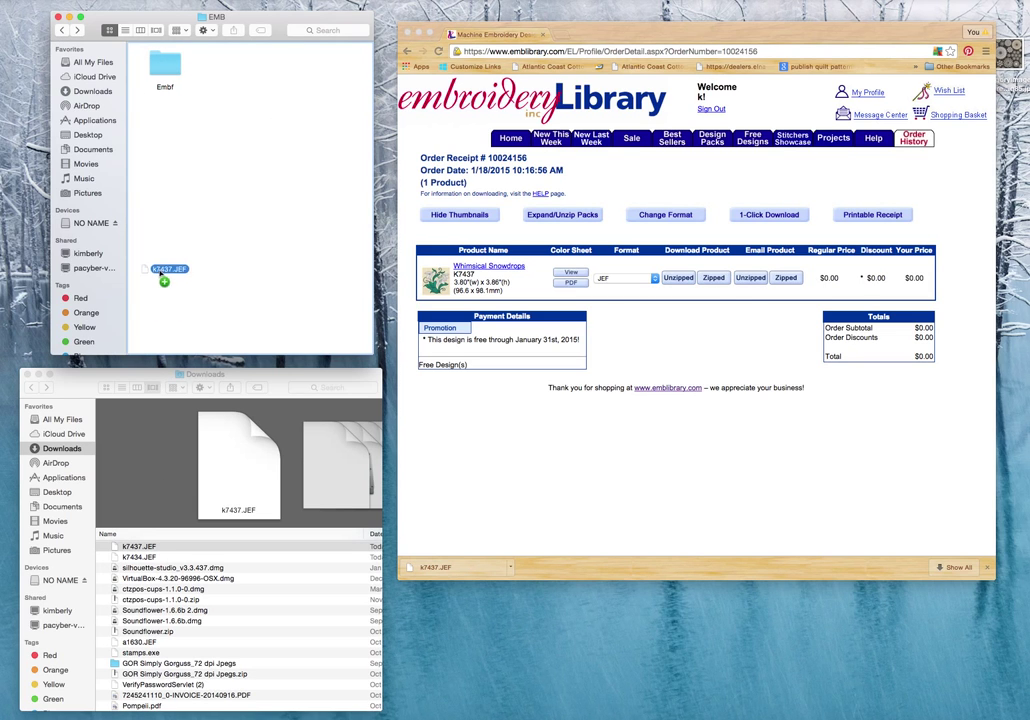
{"action": "left_click_drag", "start_coordinate": [164, 270], "coordinate": [220, 70]}
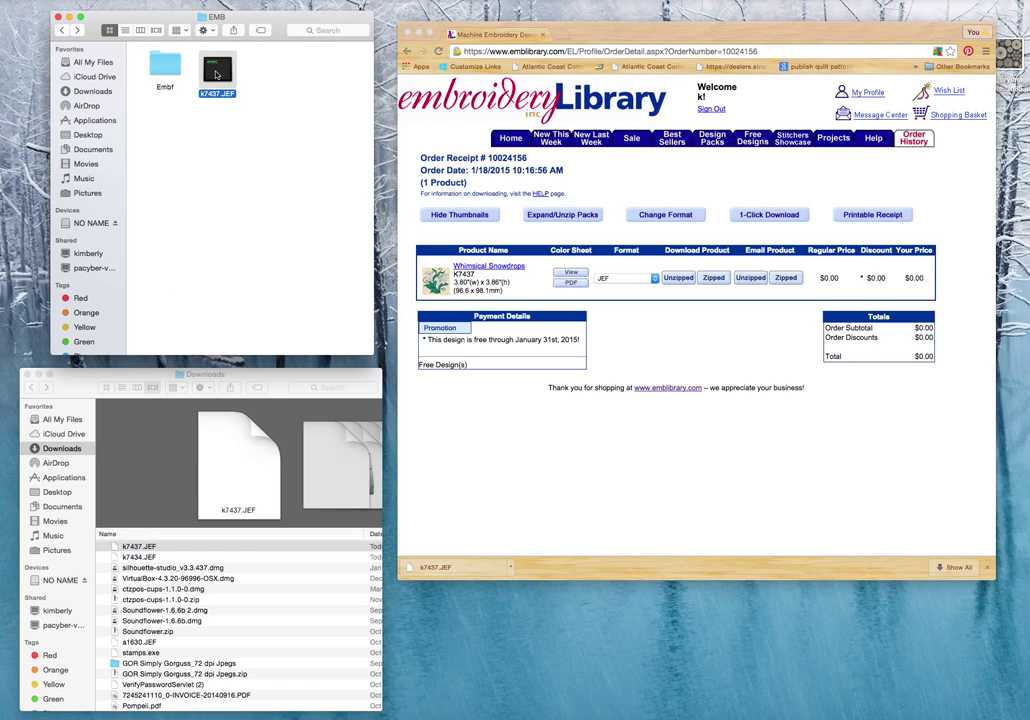
{"action": "mouse_move", "coordinate": [184, 72]}
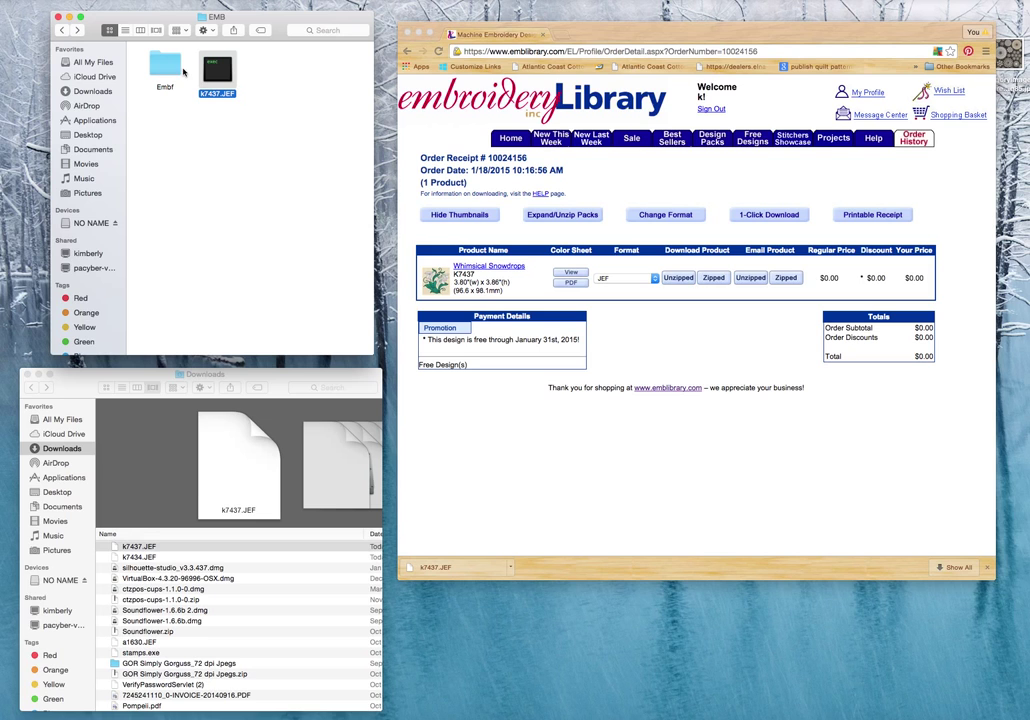
{"action": "double_click", "coordinate": [164, 68]}
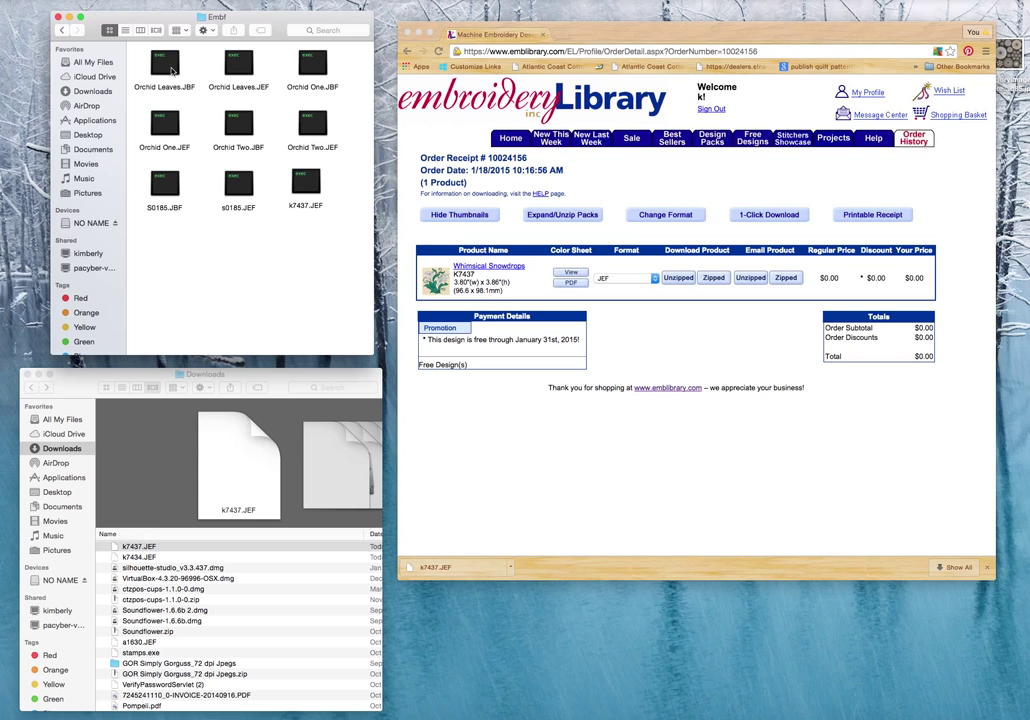
{"action": "mouse_move", "coordinate": [308, 166]}
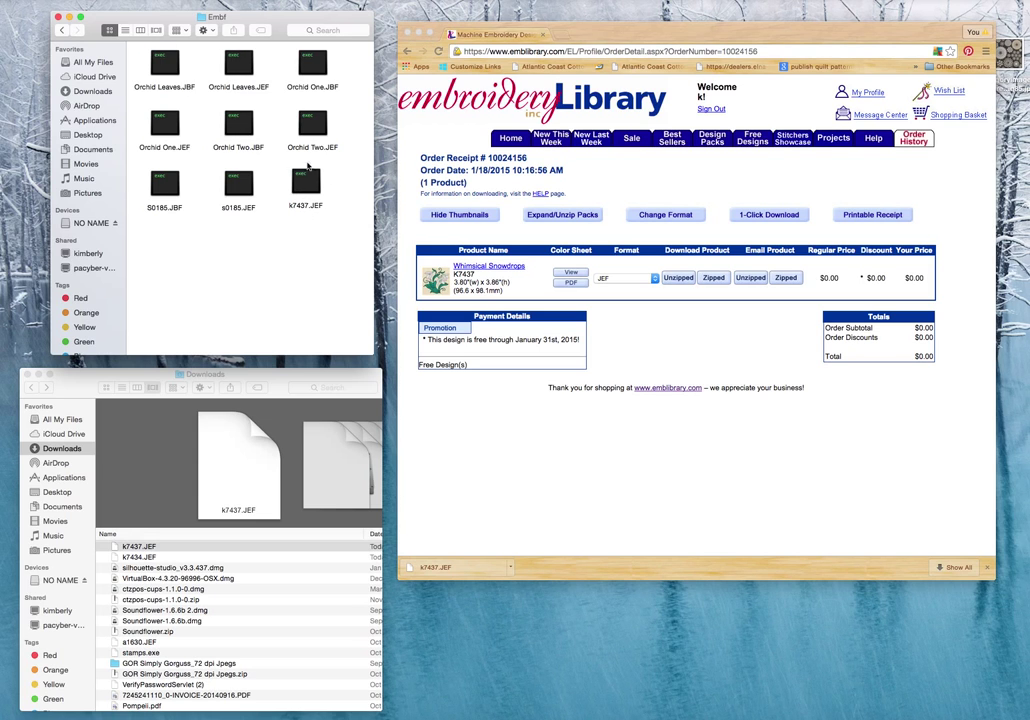
{"action": "mouse_move", "coordinate": [300, 212]}
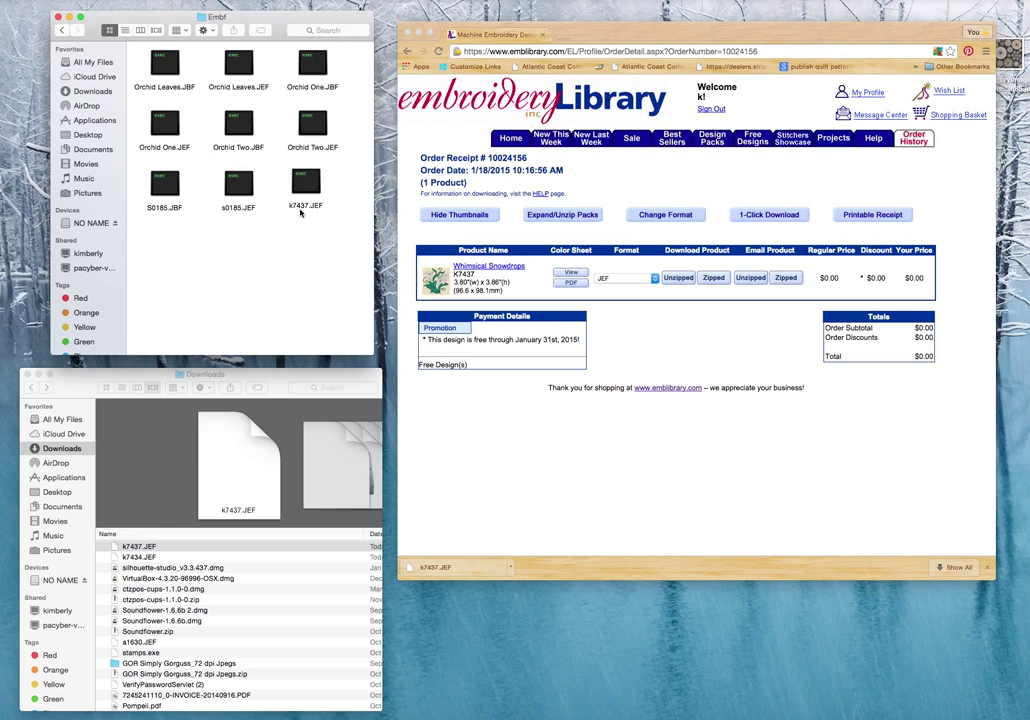
{"action": "mouse_move", "coordinate": [190, 36]}
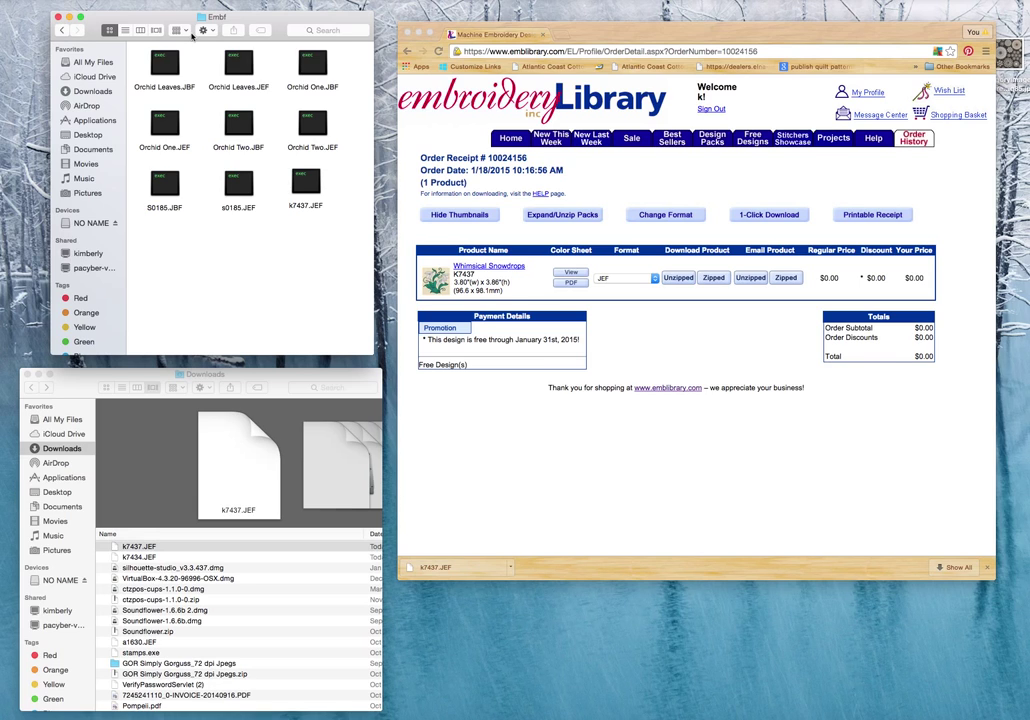